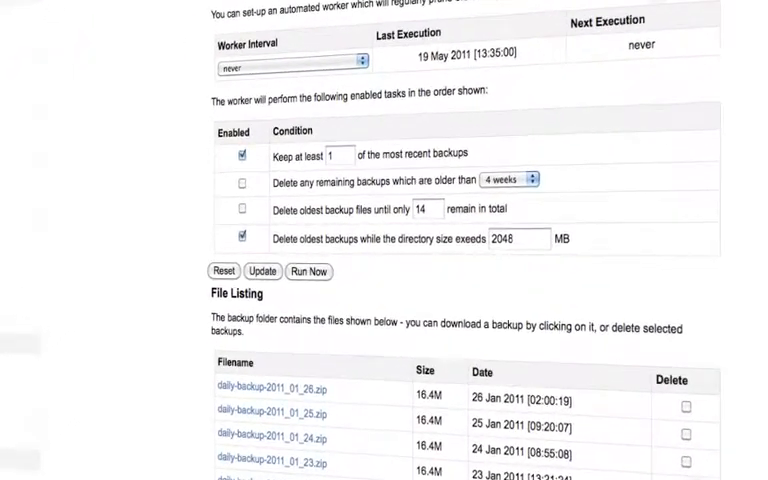
Keep at least 8 backups, delete backups older than 2 days, with a 2048 MB size limit.
{"action": "scroll", "scroll_direction": "up", "scroll_amount": 3}
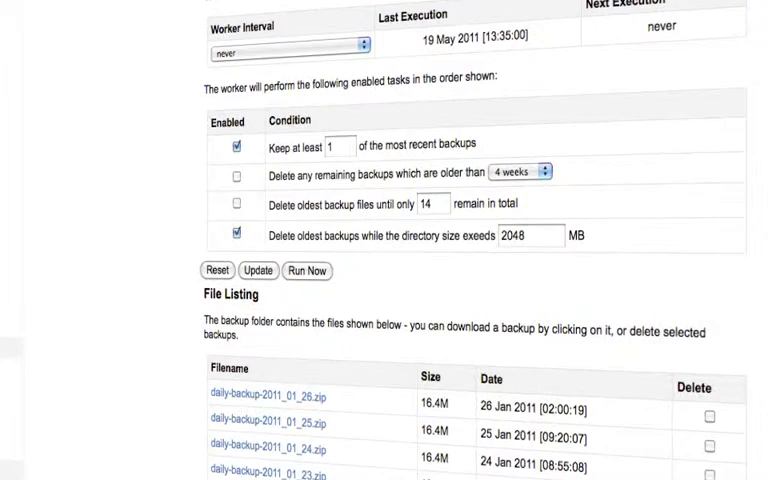
{"action": "scroll", "scroll_direction": "down", "scroll_amount": 3}
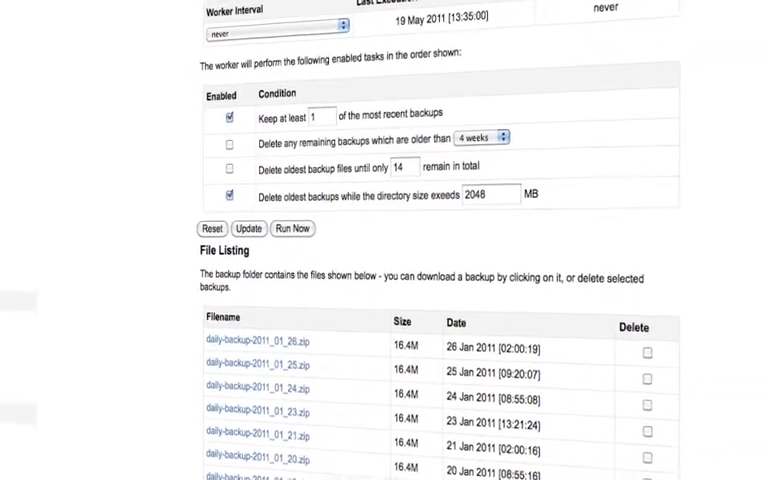
{"action": "scroll", "scroll_direction": "down", "scroll_amount": 3}
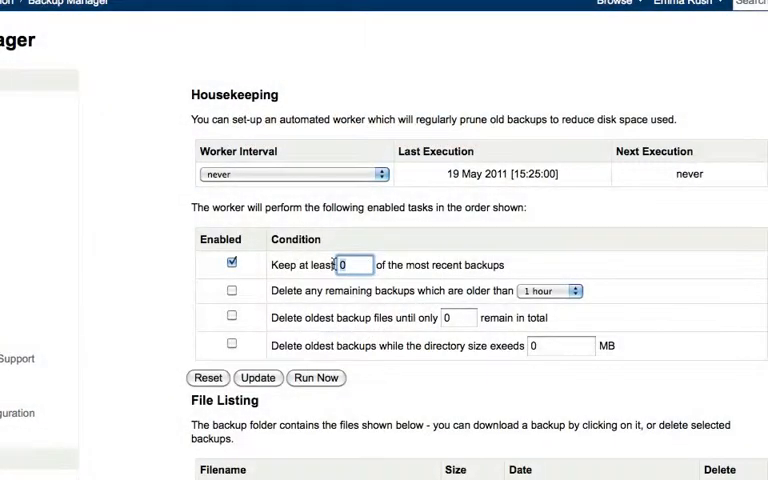
{"action": "type", "text": "8"}
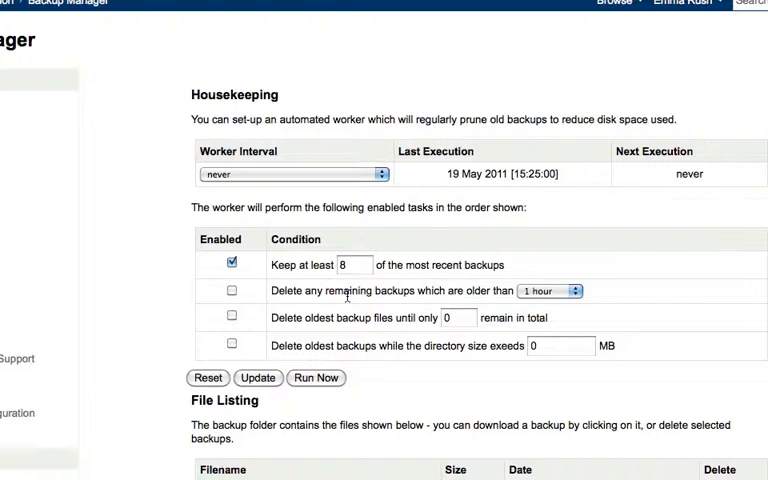
{"action": "mouse_move", "coordinate": [244, 294]}
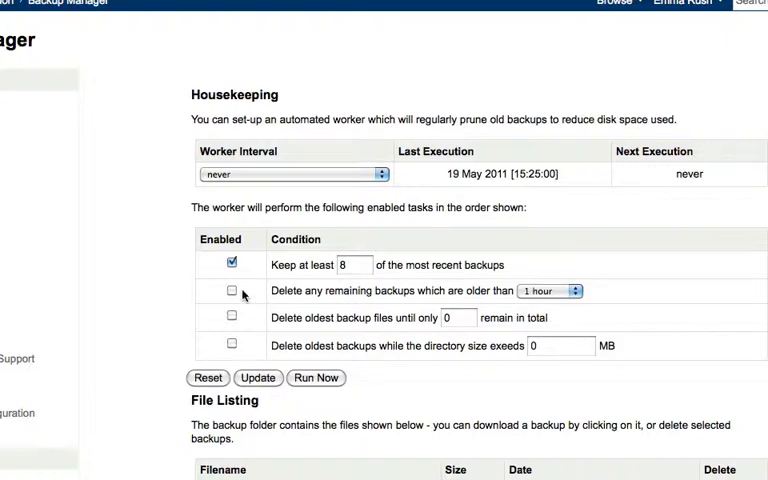
{"action": "left_click", "coordinate": [232, 292]}
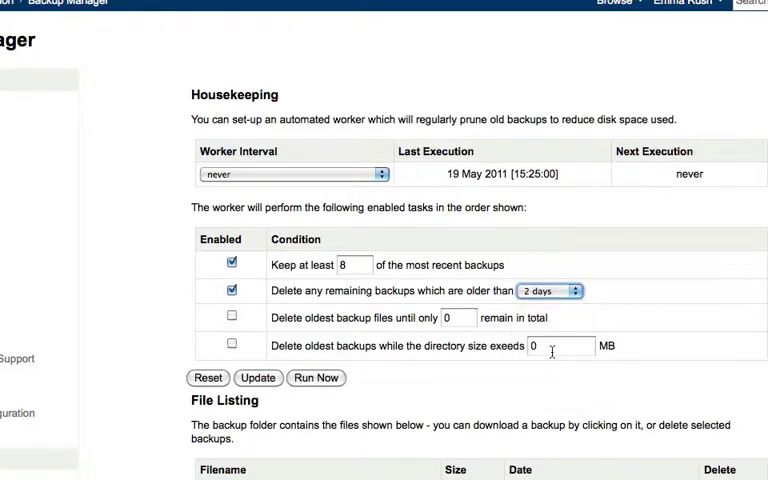
{"action": "left_click", "coordinate": [232, 344]}
{"action": "type", "text": "2048"}
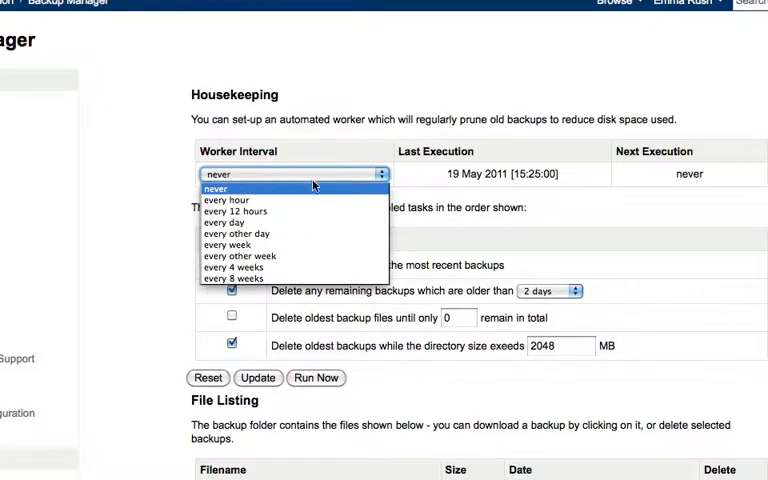
{"action": "left_click", "coordinate": [236, 232]}
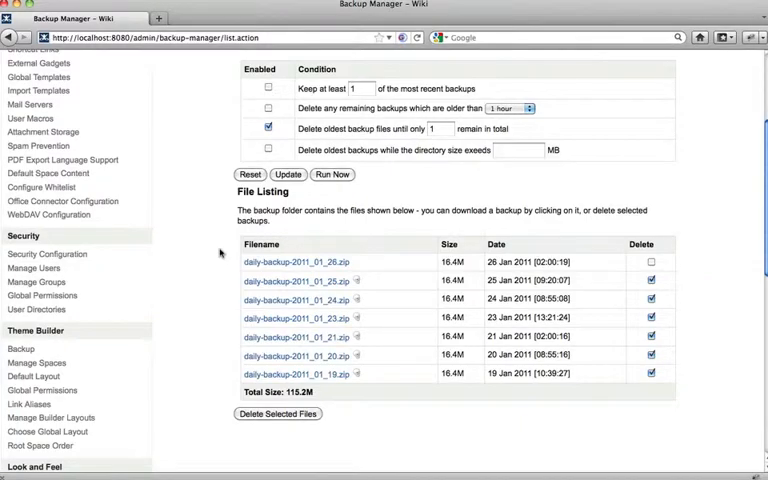
Reveal the 'Will be deleted next execution' tooltip on a backup in the file listing.
{"action": "left_click", "coordinate": [296, 260]}
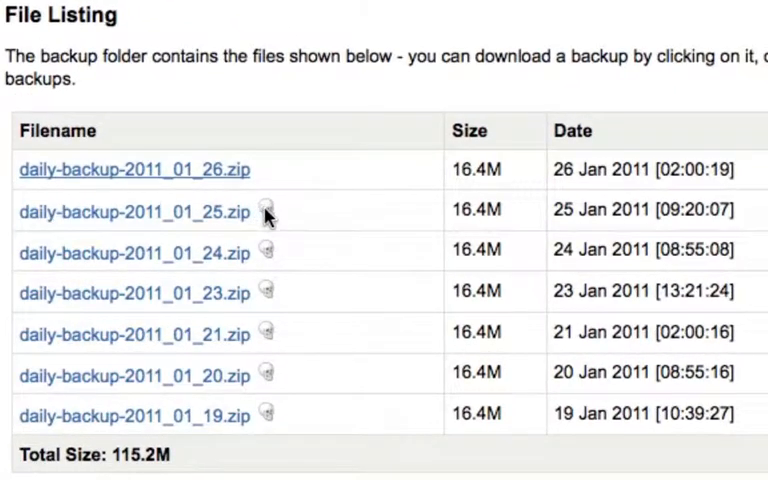
{"action": "mouse_move", "coordinate": [268, 212]}
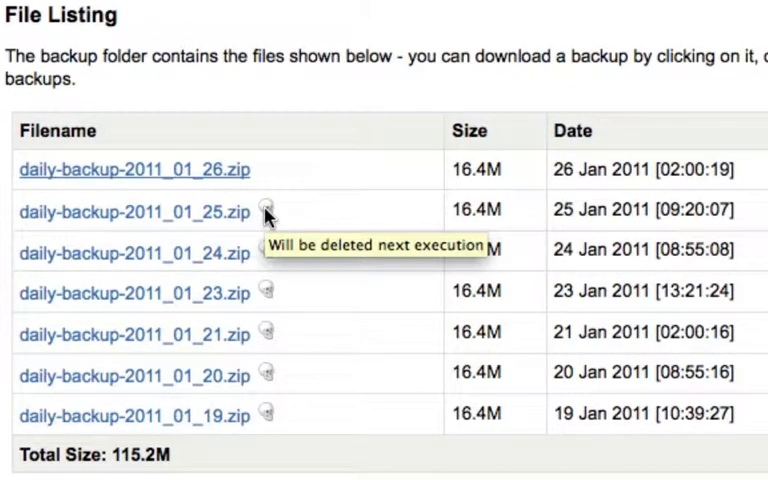